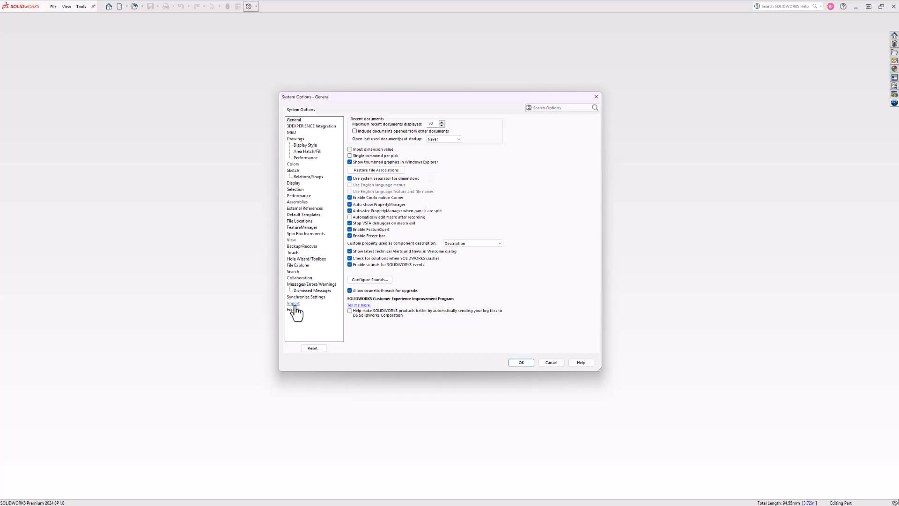
# Step: Show the Import page of System Options with 3D Interconnect and its link creation enabled
pyautogui.click(293, 303)
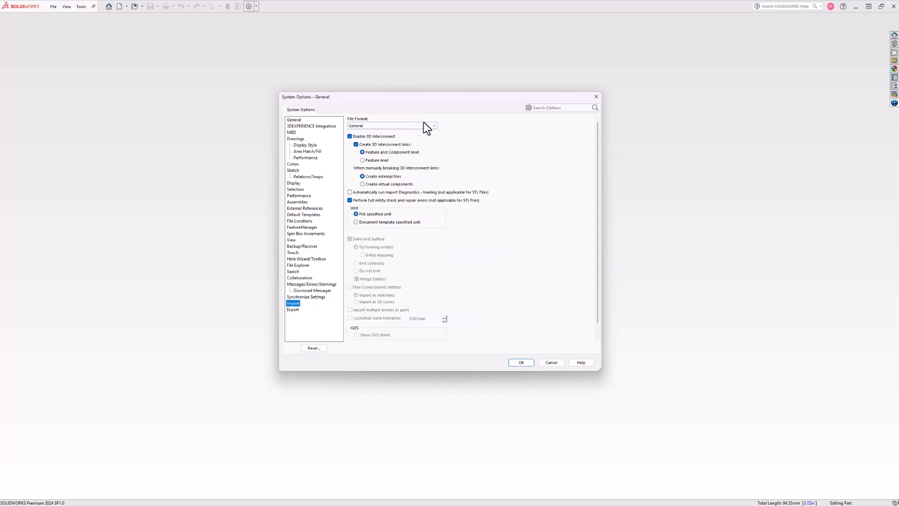
pyautogui.moveTo(390, 142)
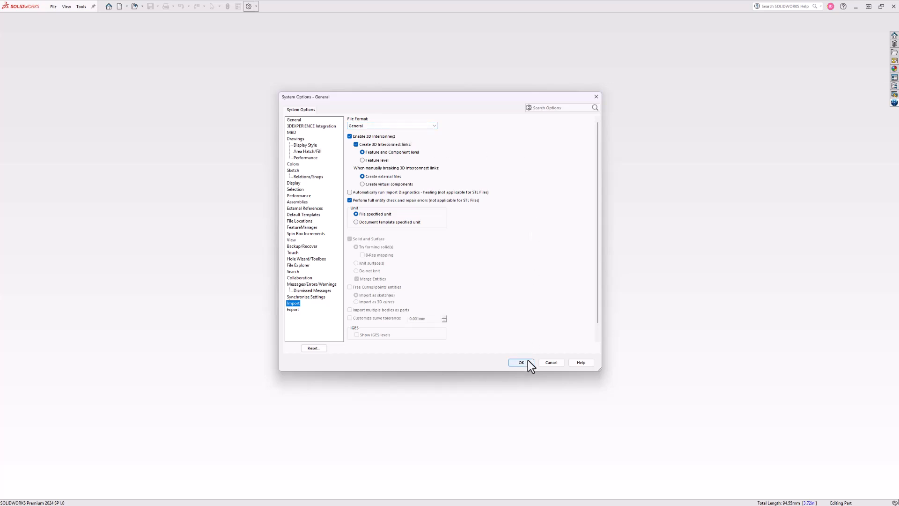
# Step: Accept the import options and open the CATIA part naca 2415 (2) as an imported wing
pyautogui.click(521, 362)
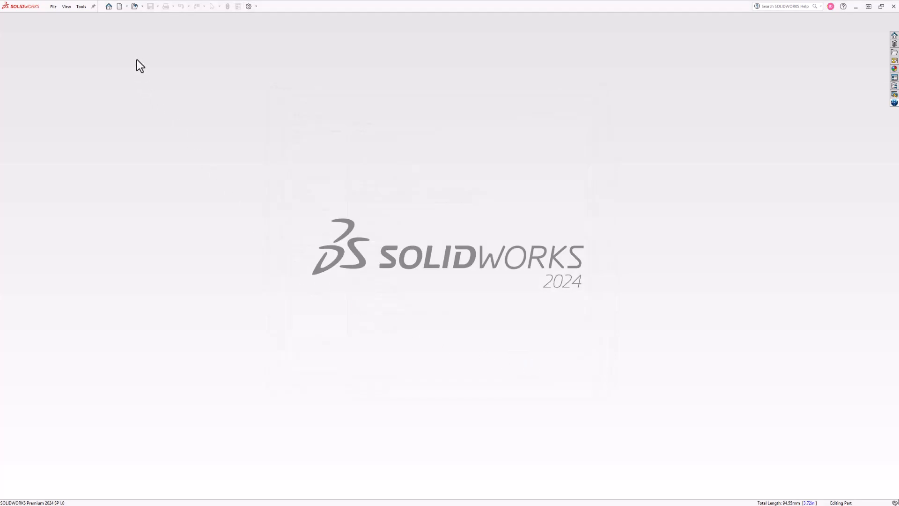
pyautogui.moveTo(136, 6)
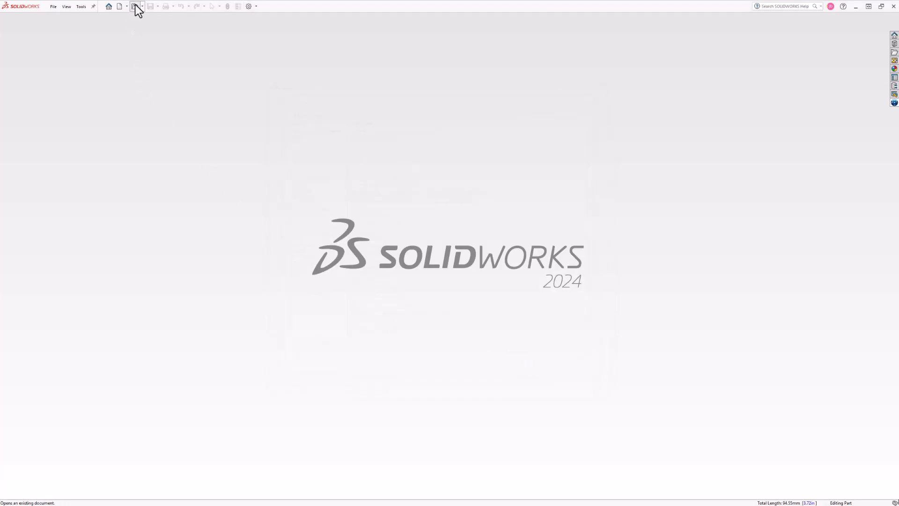
pyautogui.click(133, 6)
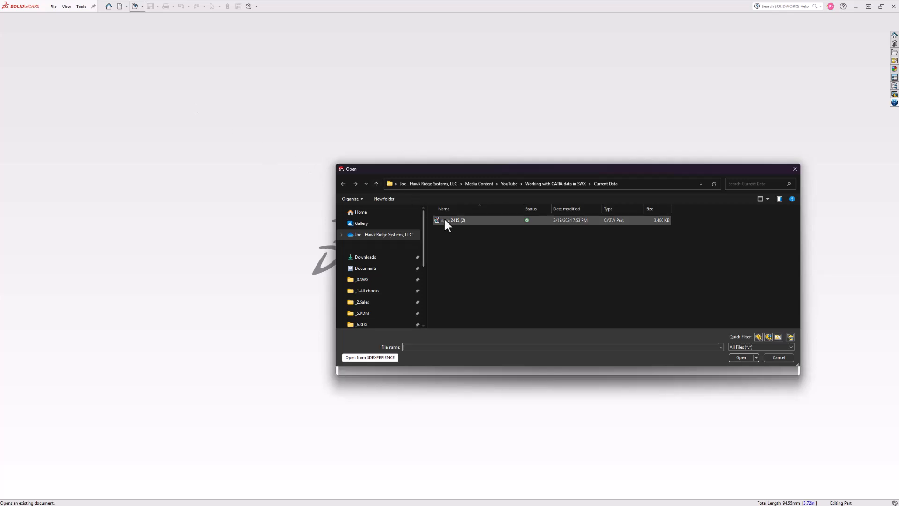
pyautogui.click(740, 357)
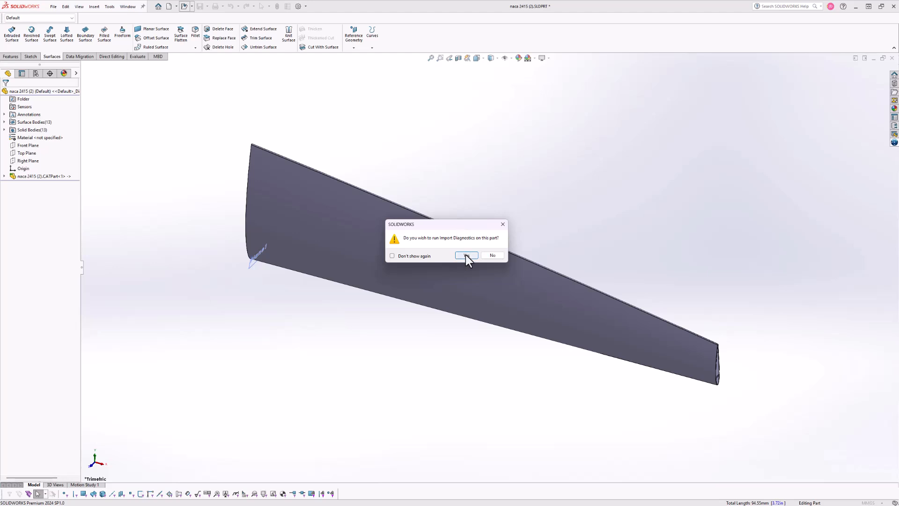
# Step: Run Import Diagnostics on the wing and inspect the first of the 30 gaps between faces
pyautogui.click(466, 255)
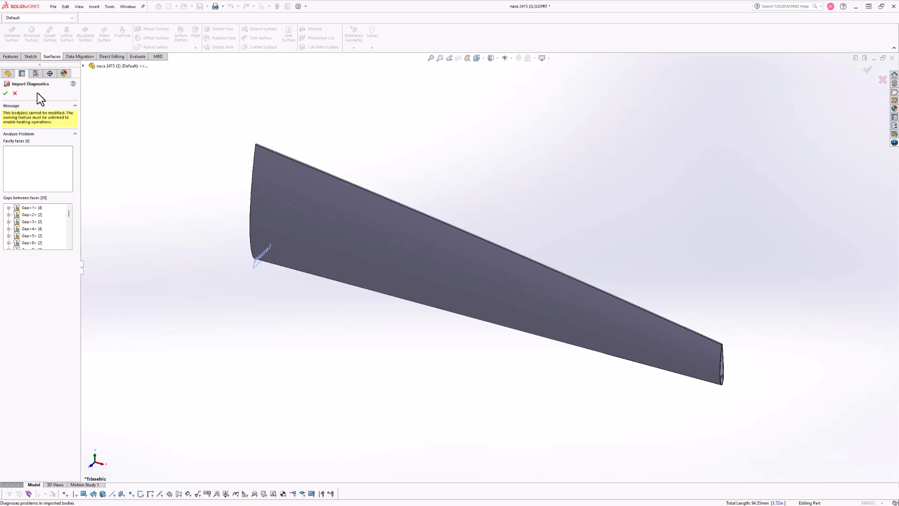
pyautogui.moveTo(51, 205)
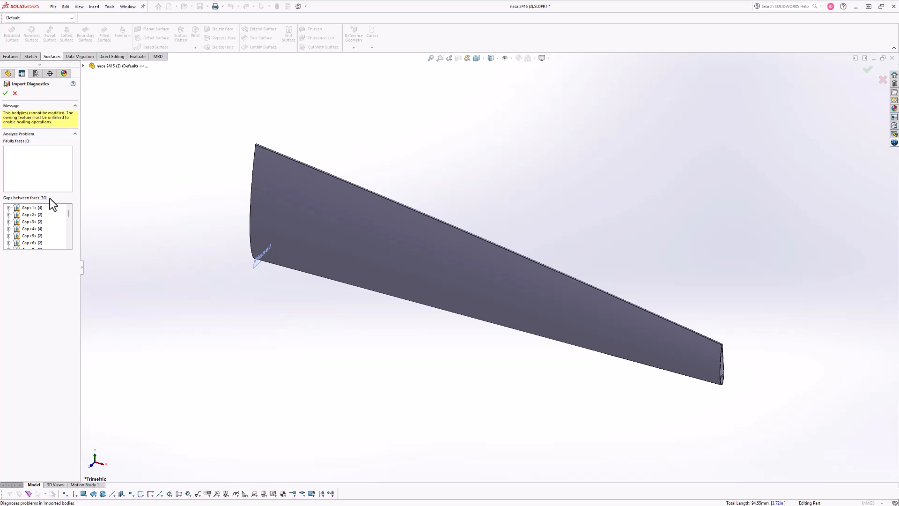
pyautogui.click(29, 207)
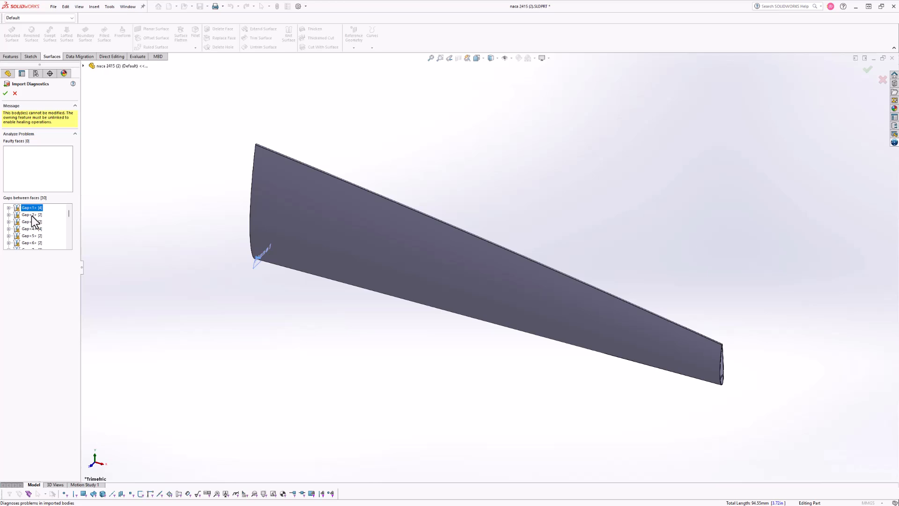
pyautogui.moveTo(68, 265)
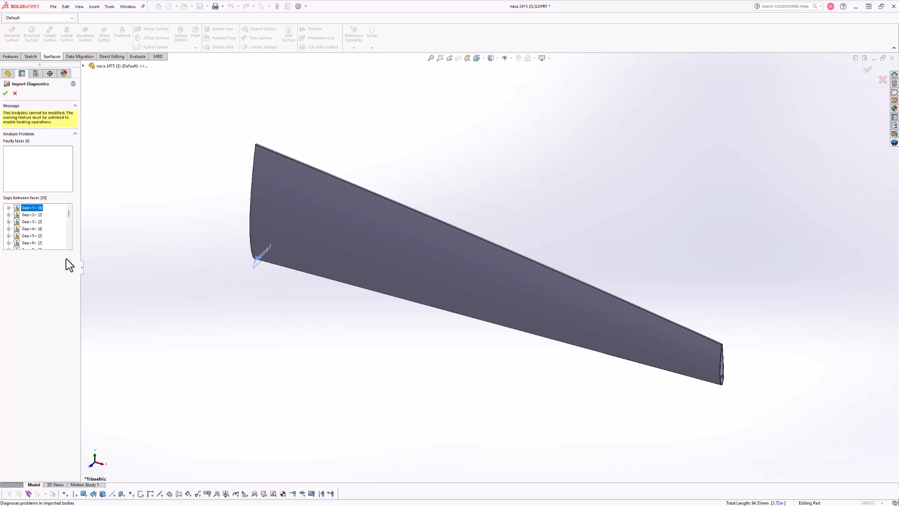
pyautogui.moveTo(58, 288)
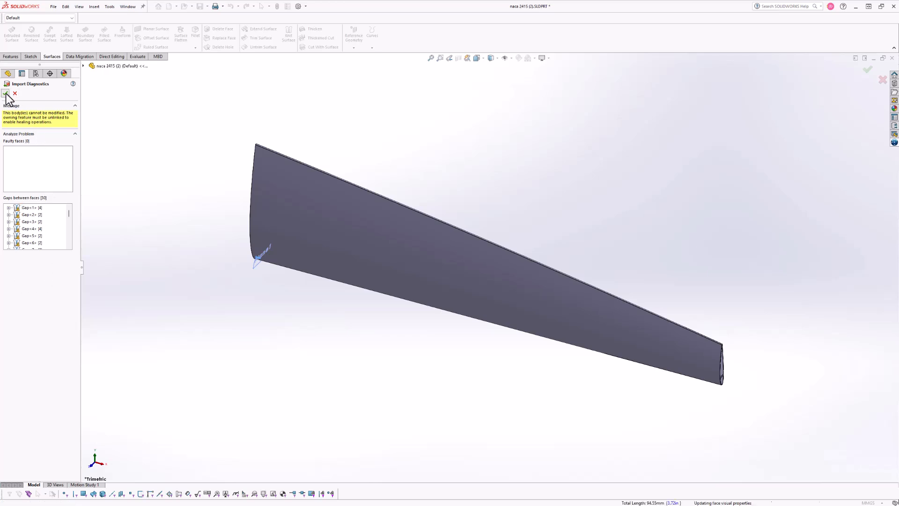
# Step: Finish Import Diagnostics and expand the linked CATPart feature in the FeatureManager tree
pyautogui.click(6, 93)
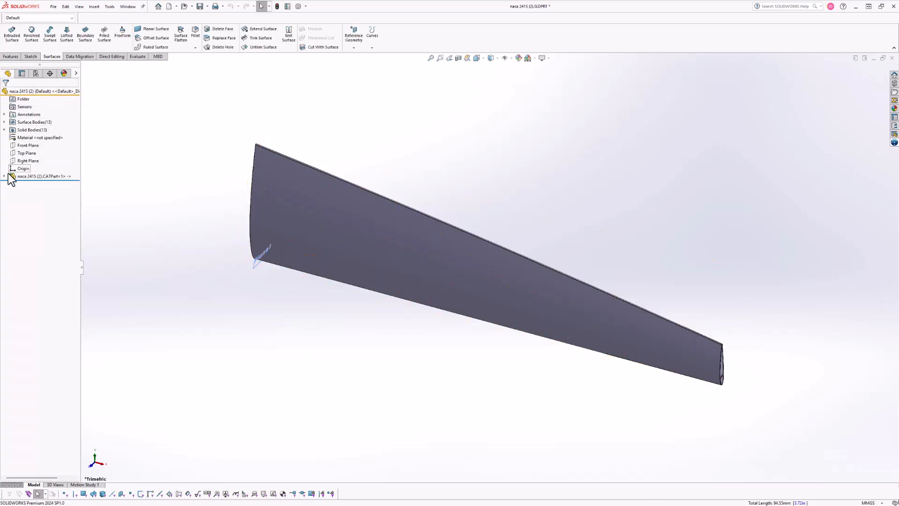
pyautogui.click(5, 176)
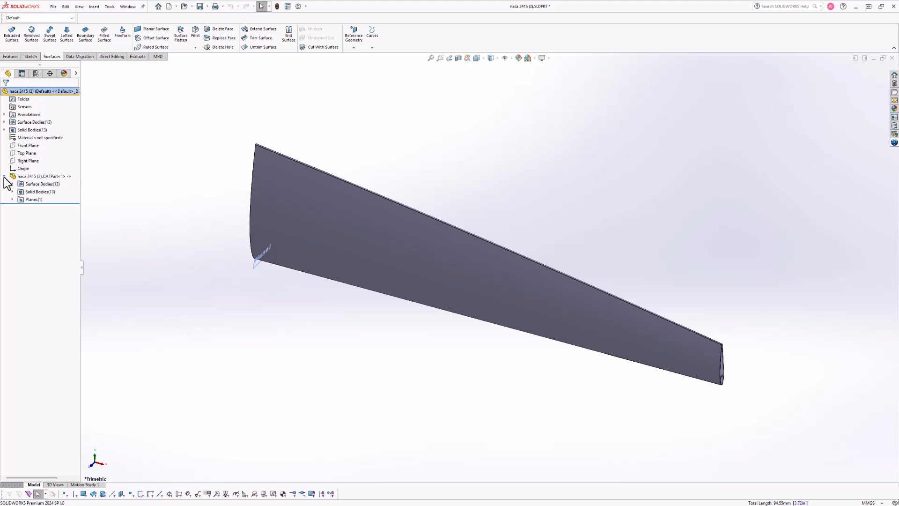
pyautogui.click(43, 176)
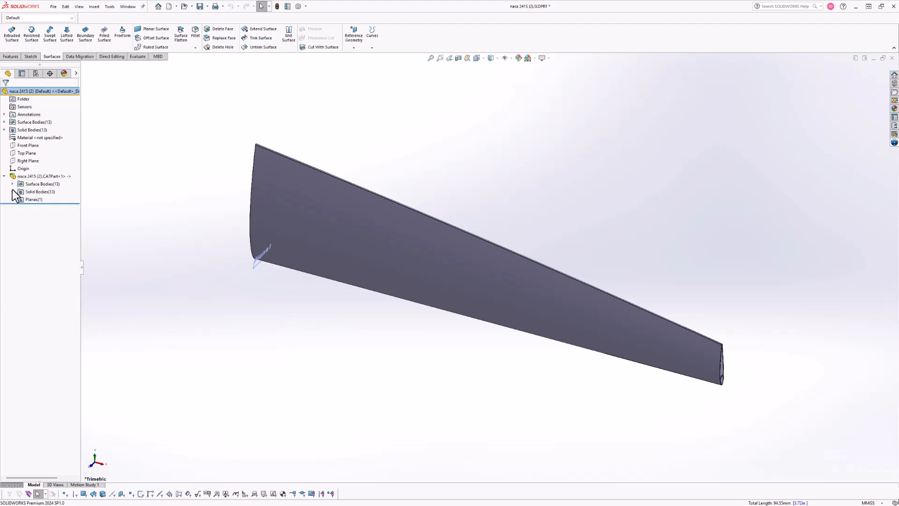
# Step: Reveal the CATPart's Planes folder contents and highlight the imported geometry
pyautogui.click(13, 199)
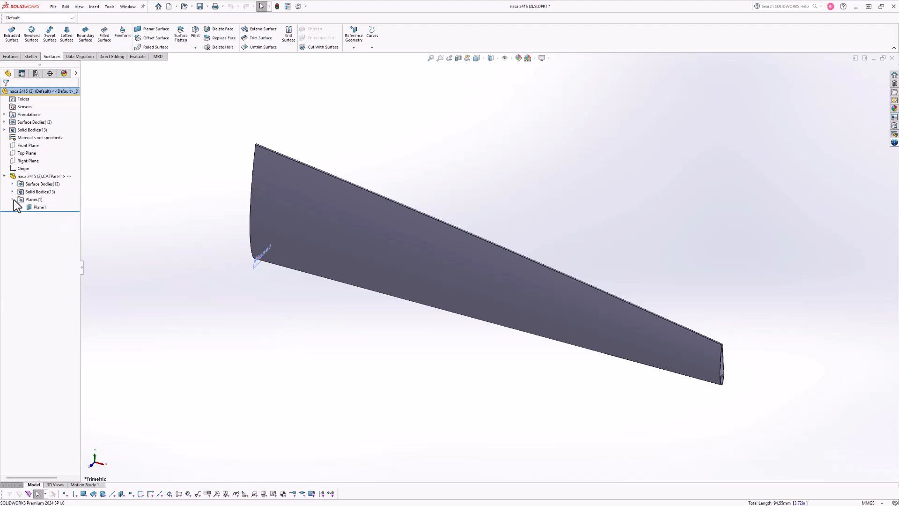
pyautogui.click(13, 199)
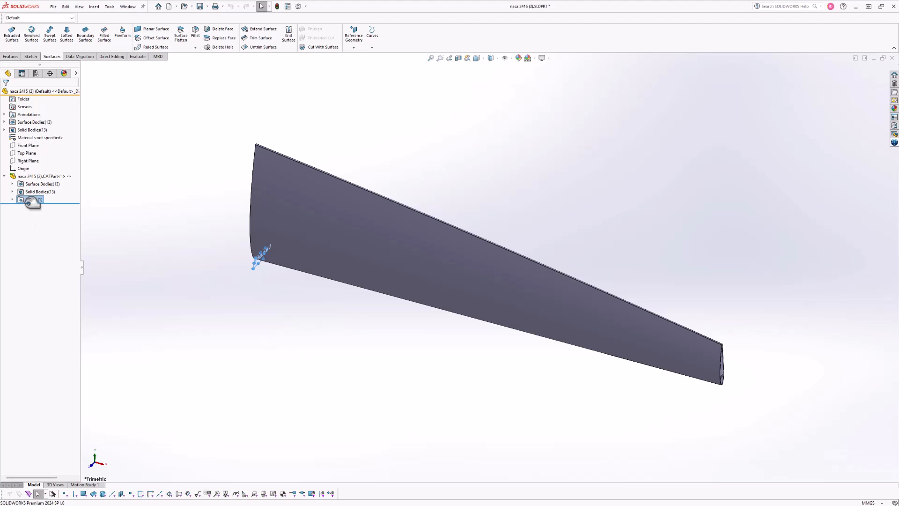
pyautogui.click(31, 199)
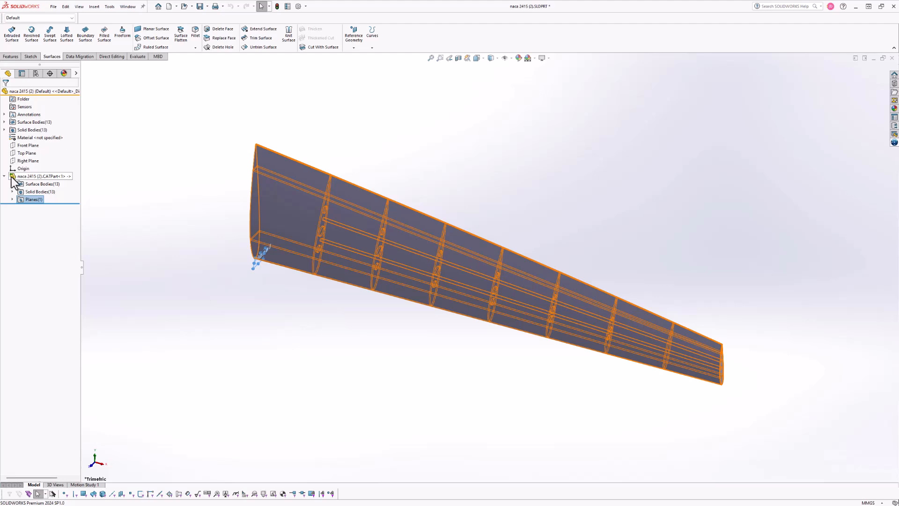
pyautogui.moveTo(72, 185)
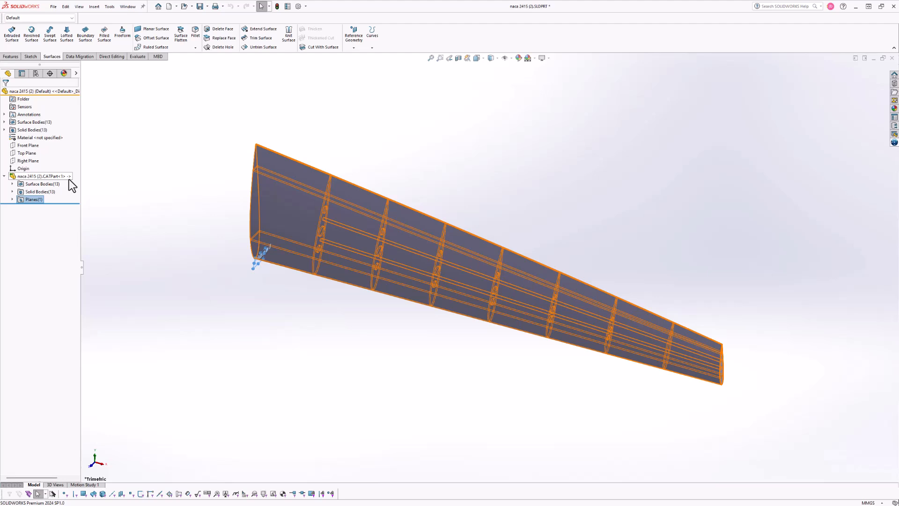
pyautogui.moveTo(71, 184)
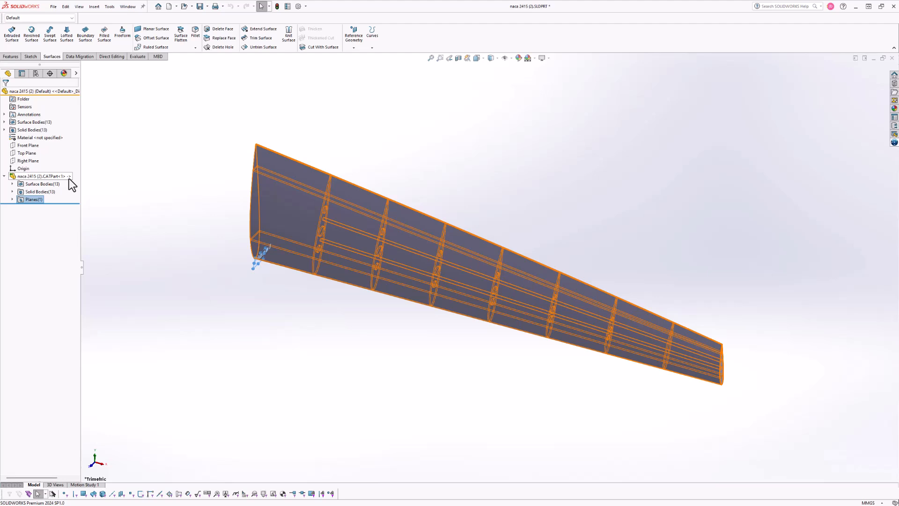
pyautogui.moveTo(62, 187)
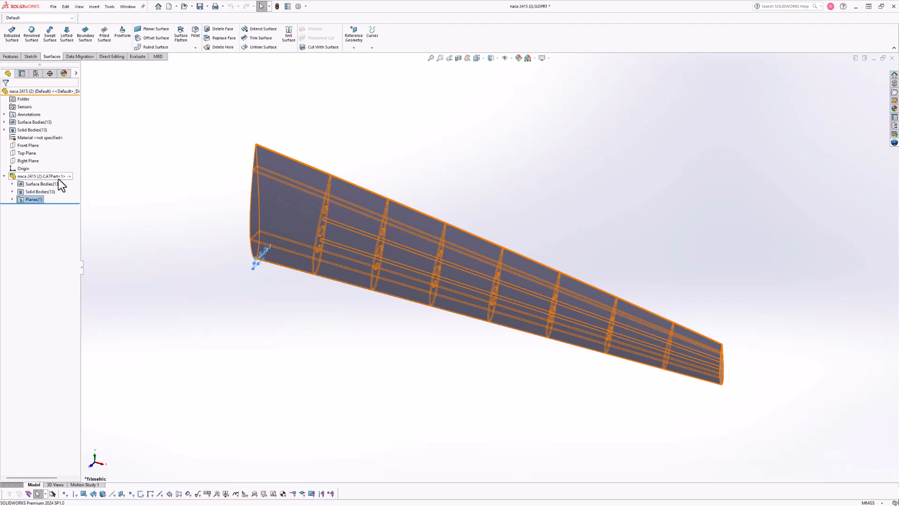
pyautogui.moveTo(57, 185)
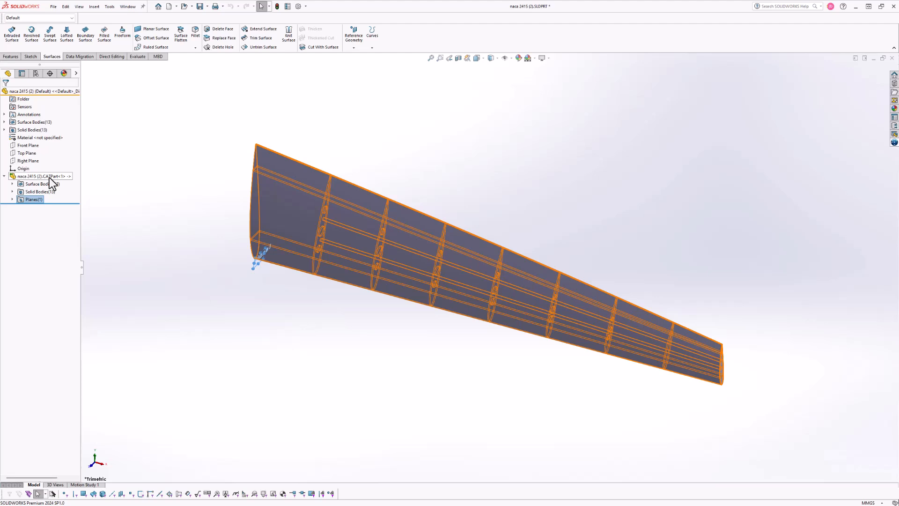
pyautogui.rightClick(40, 177)
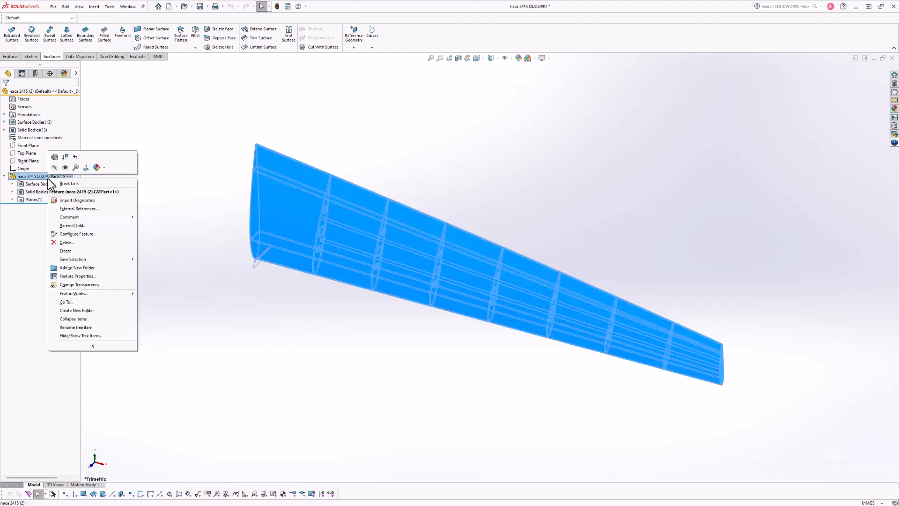
pyautogui.moveTo(90, 191)
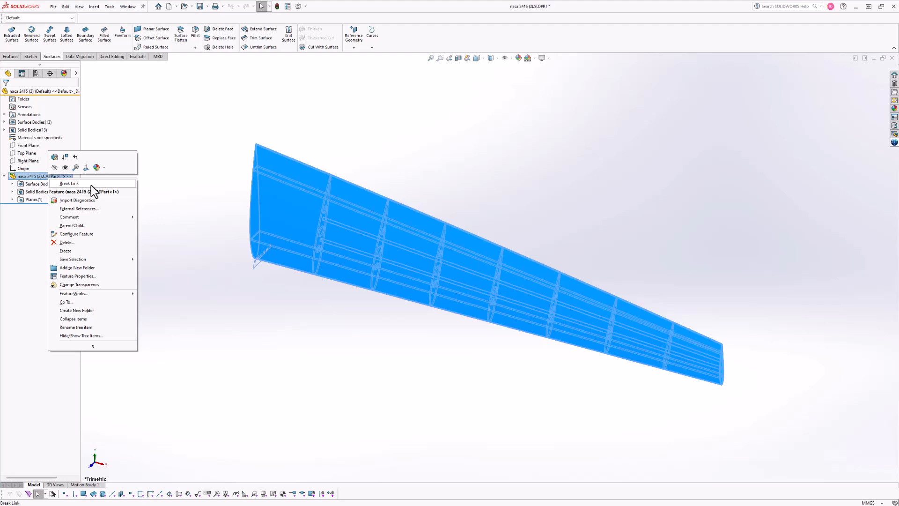
pyautogui.click(69, 184)
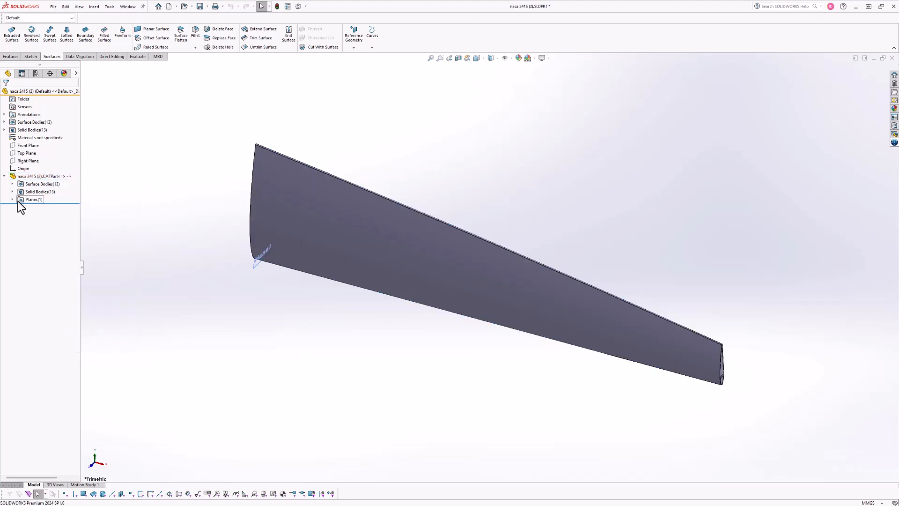
# Step: Add a new configuration named Modifications and list the imported solid bodies
pyautogui.click(13, 192)
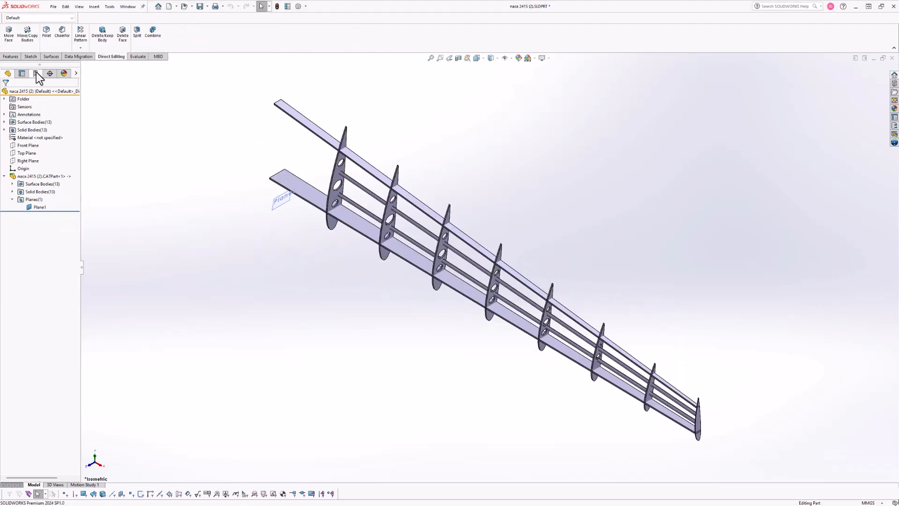
pyautogui.click(36, 74)
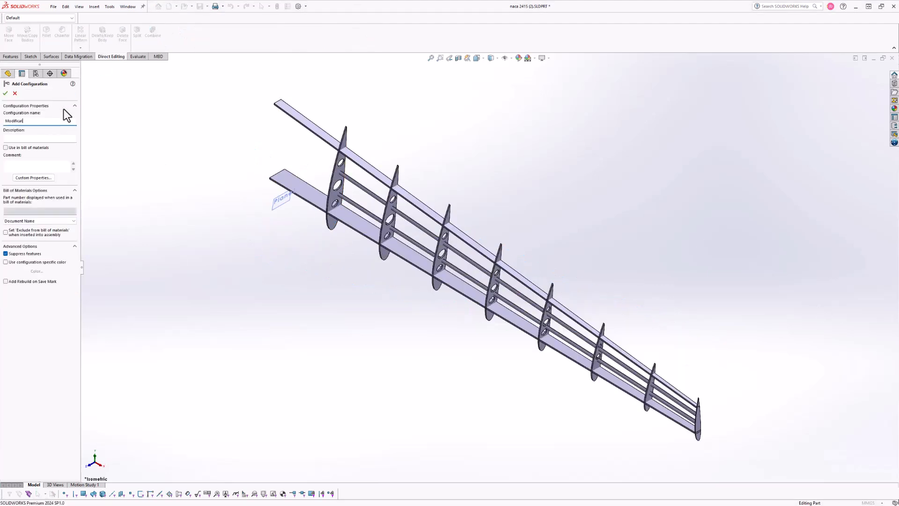
pyautogui.click(5, 93)
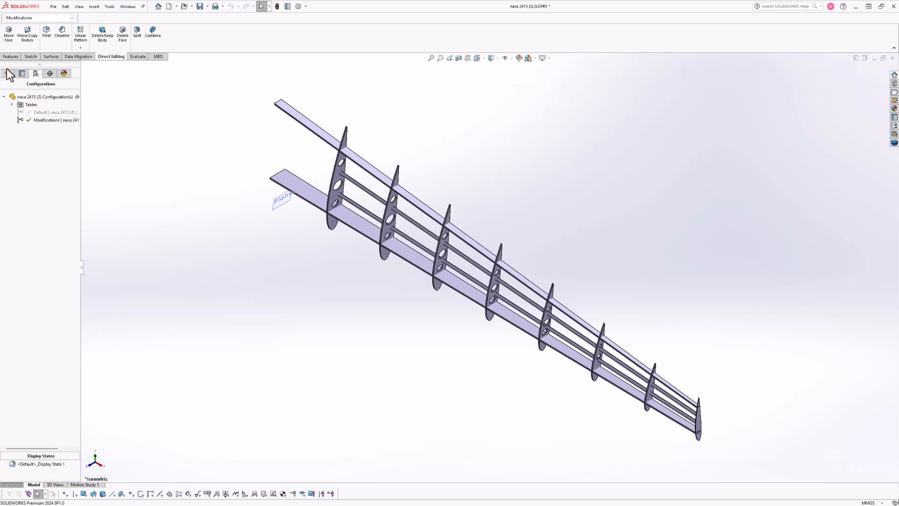
pyautogui.click(8, 73)
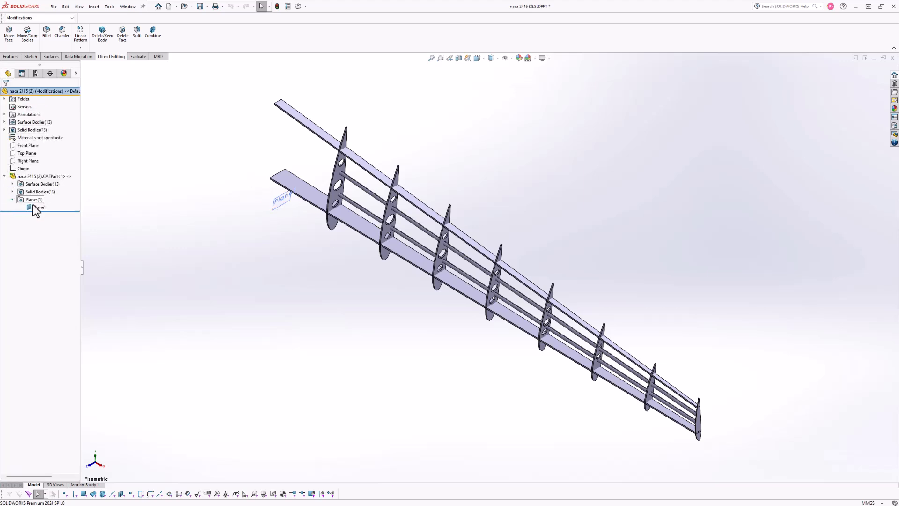
pyautogui.click(13, 191)
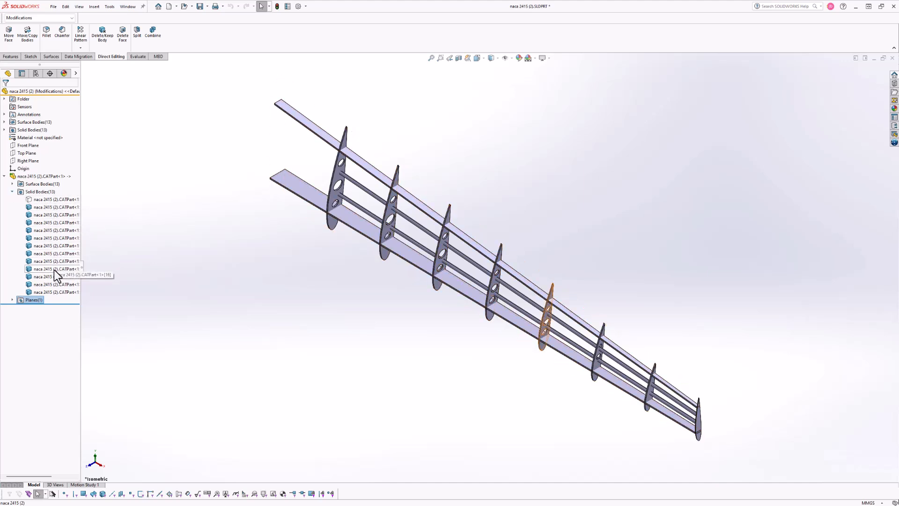
# Step: Hide the skins, spar and other ribs, leaving one rib and its two stringers visible
pyautogui.click(42, 283)
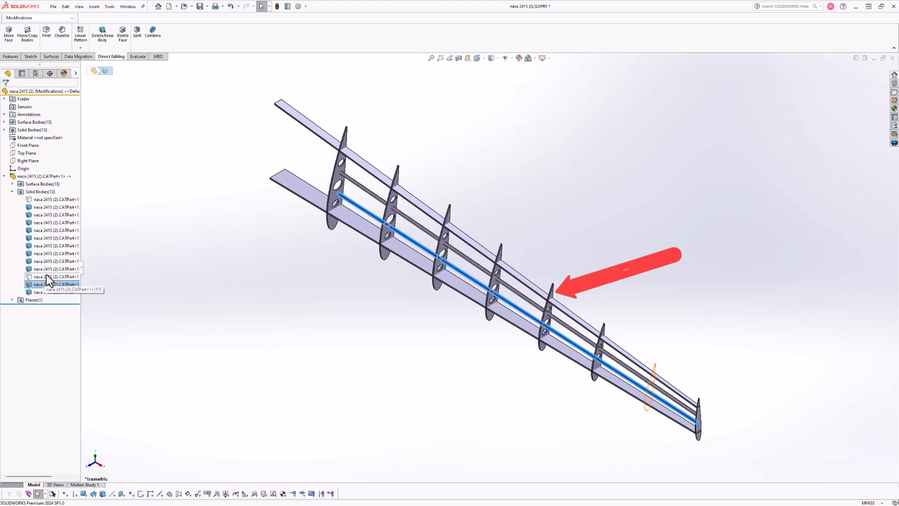
pyautogui.click(54, 246)
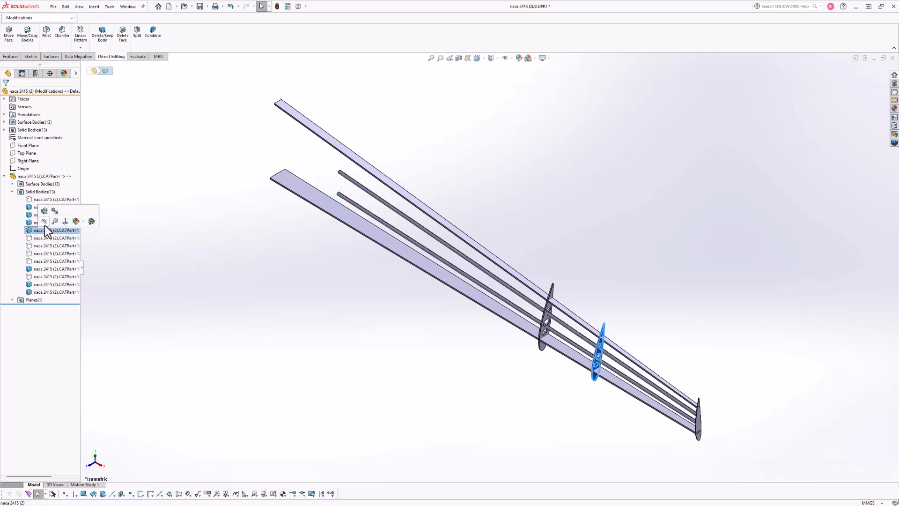
pyautogui.click(51, 214)
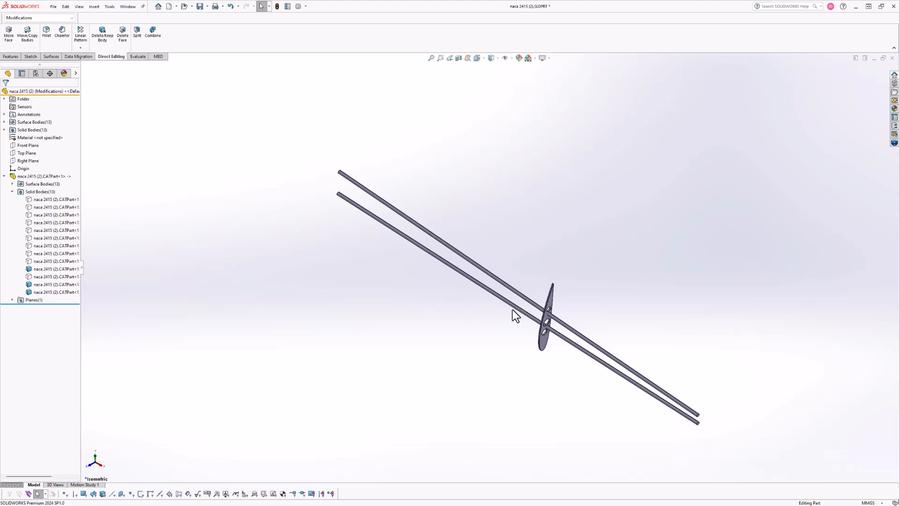
# Step: Create offset surfaces around both stringers passing through the rib
pyautogui.scroll(3)
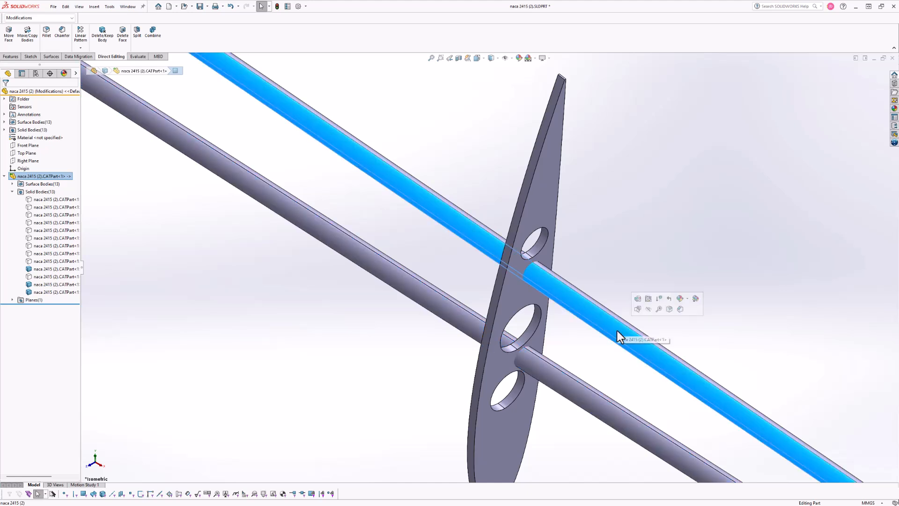
pyautogui.click(51, 56)
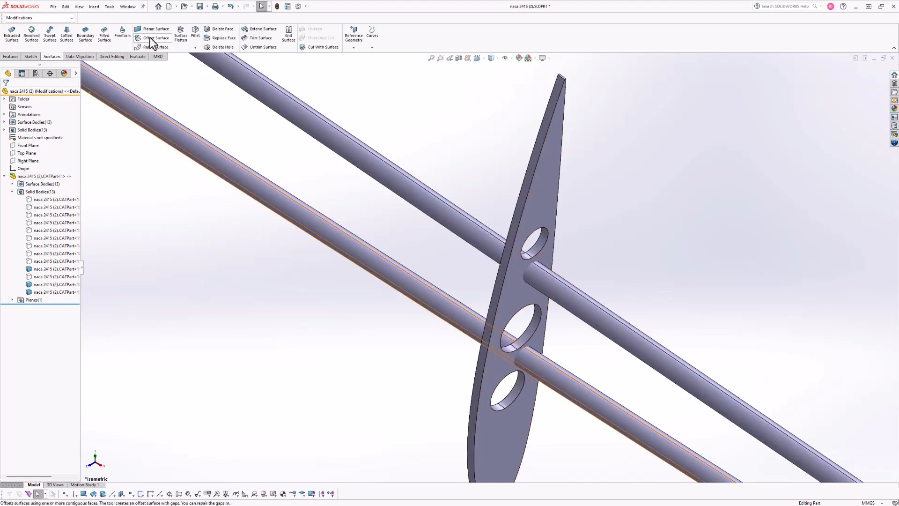
pyautogui.click(153, 35)
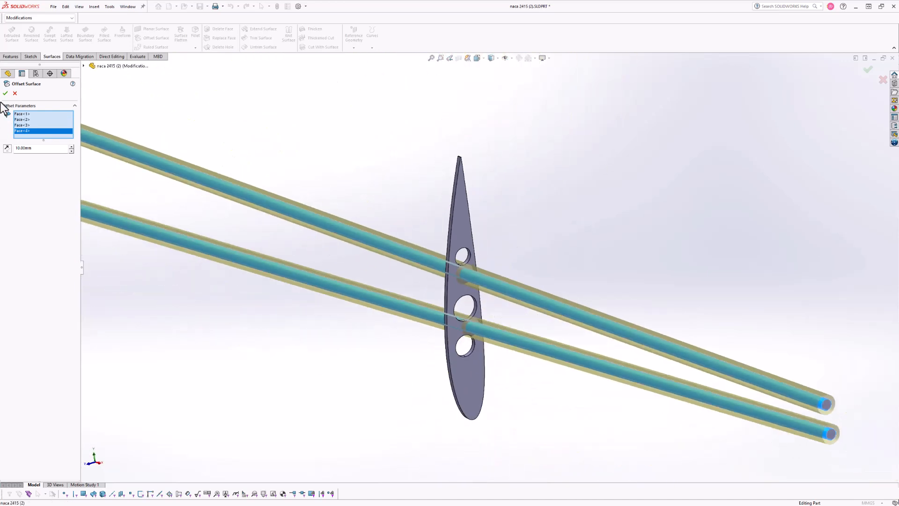
pyautogui.click(5, 93)
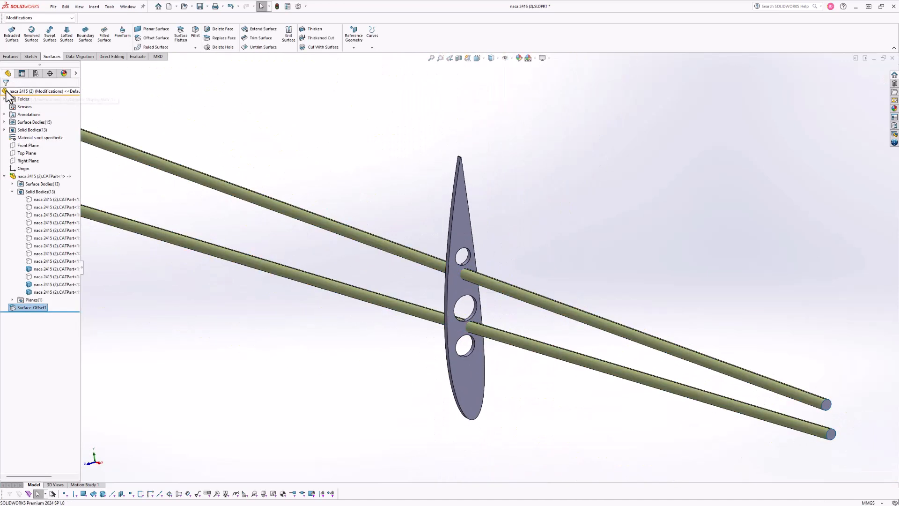
# Step: Cut the rib with the offset surfaces using two Cut With Surface features and inspect the result
pyautogui.click(319, 47)
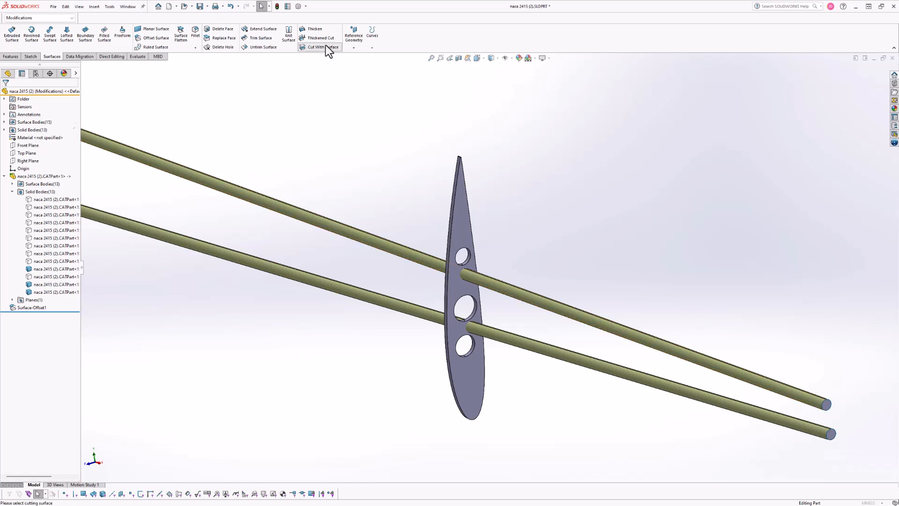
pyautogui.click(319, 46)
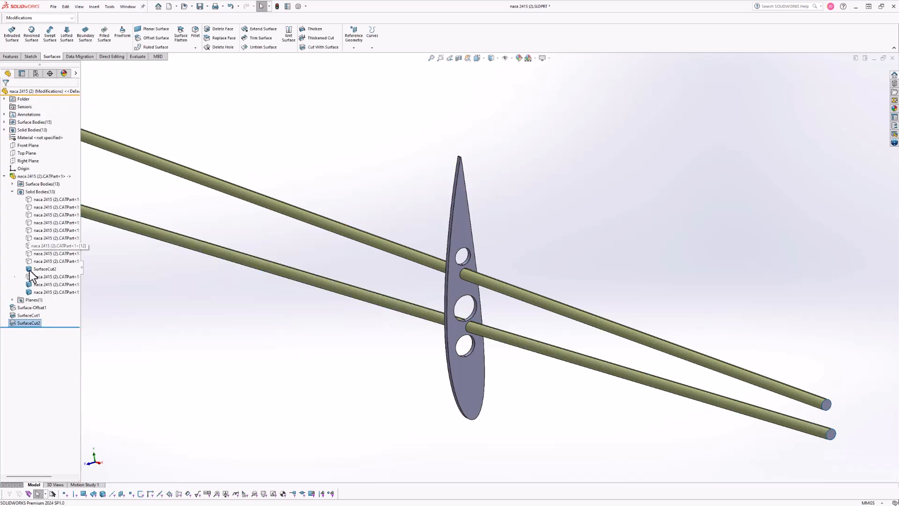
pyautogui.click(198, 340)
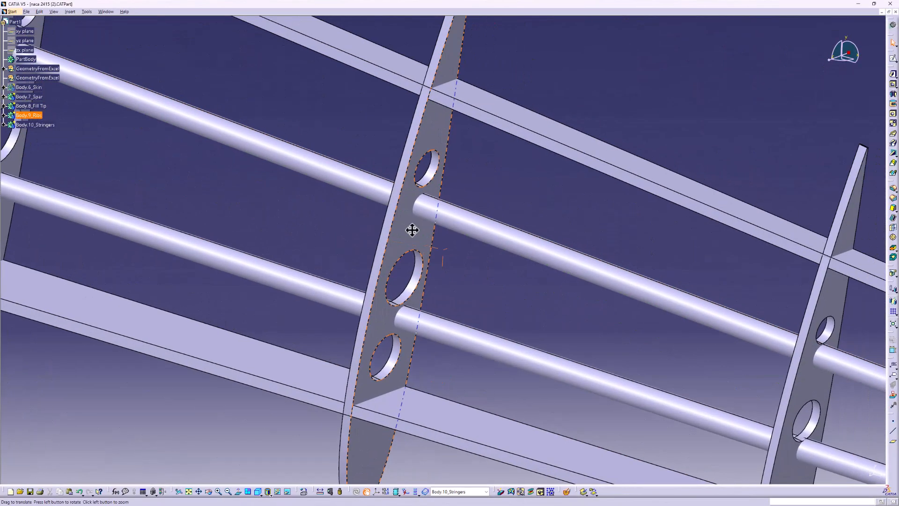
# Step: Edit the stringer cross-section circle's diameter constraint in the stringers' sketch and exit the sketch
pyautogui.click(34, 125)
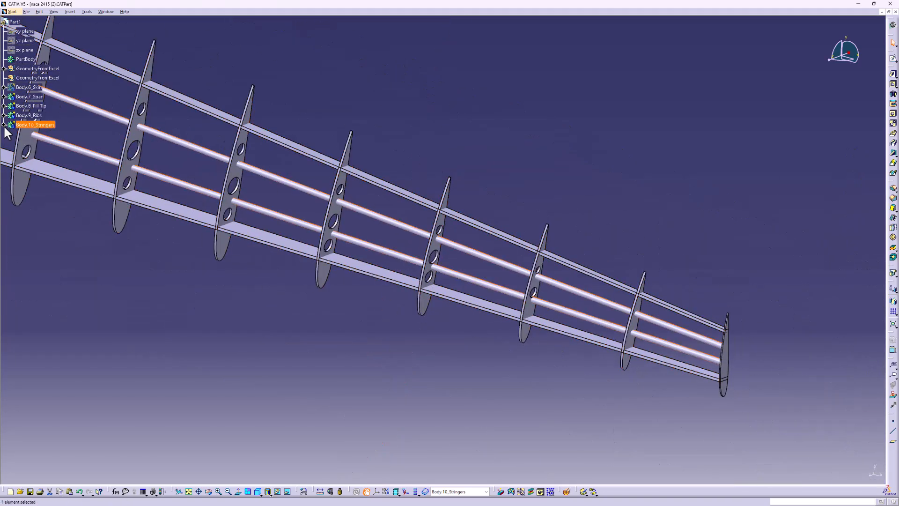
pyautogui.click(5, 125)
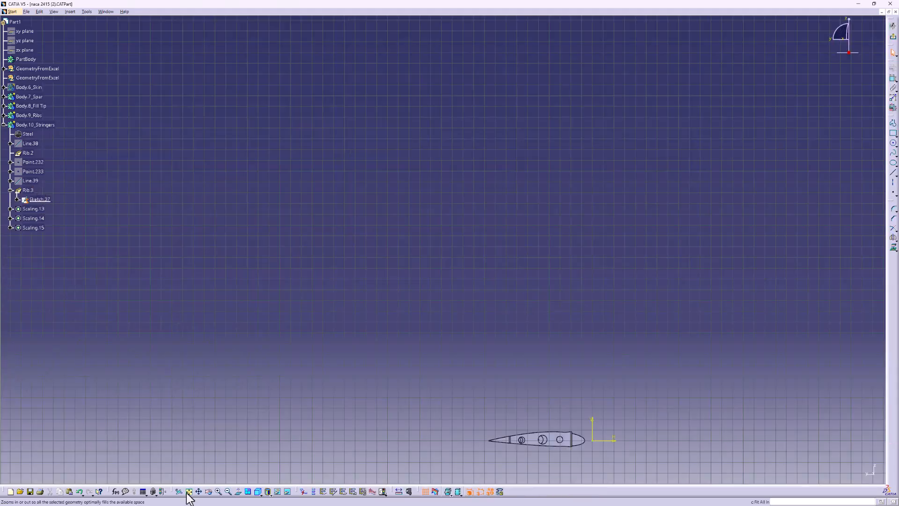
pyautogui.click(188, 492)
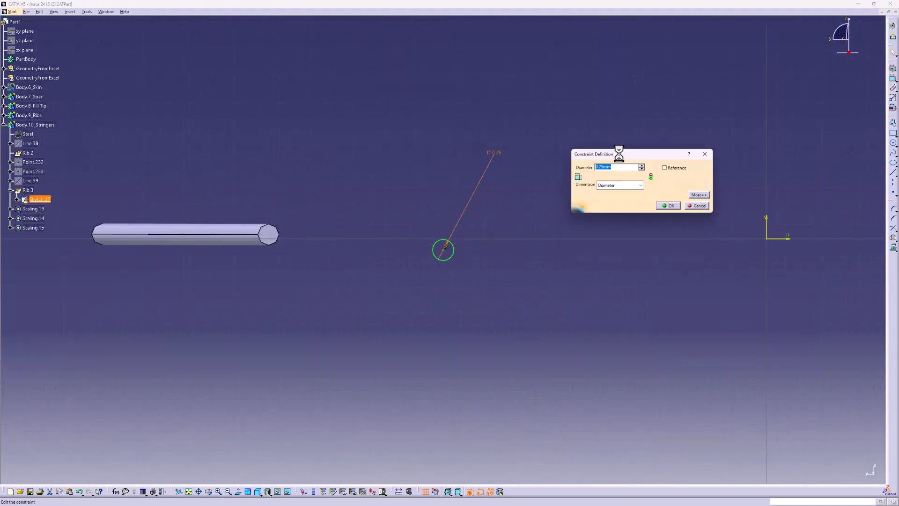
pyautogui.click(668, 205)
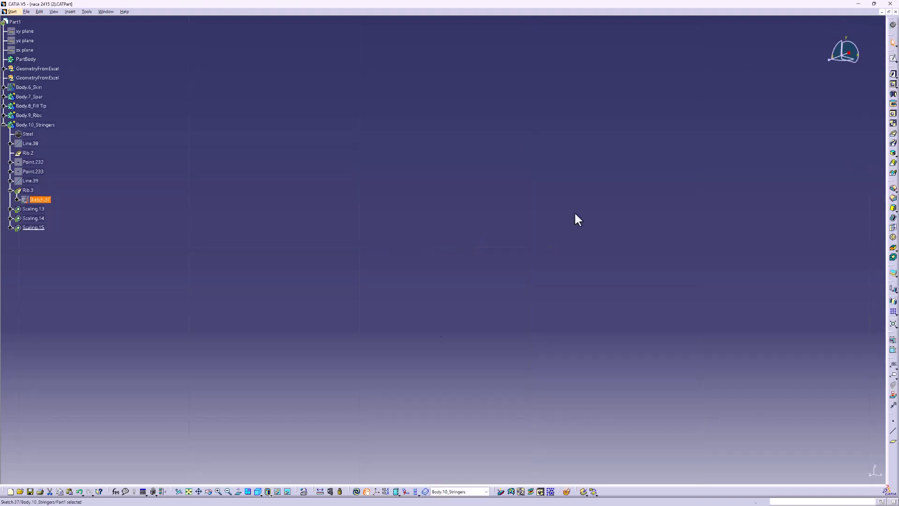
pyautogui.click(355, 492)
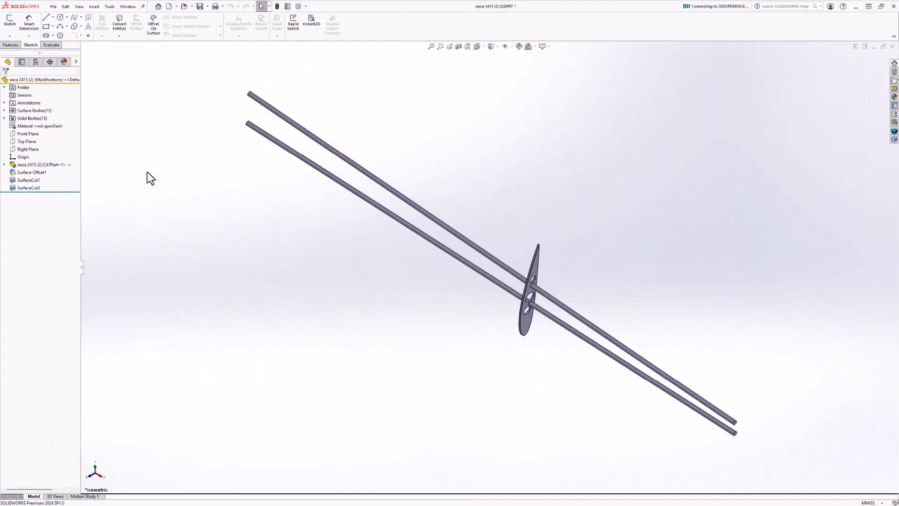
# Step: Update the linked naca 2415 CATPart so the rib and stringers reflect the CATIA diameter change
pyautogui.click(35, 164)
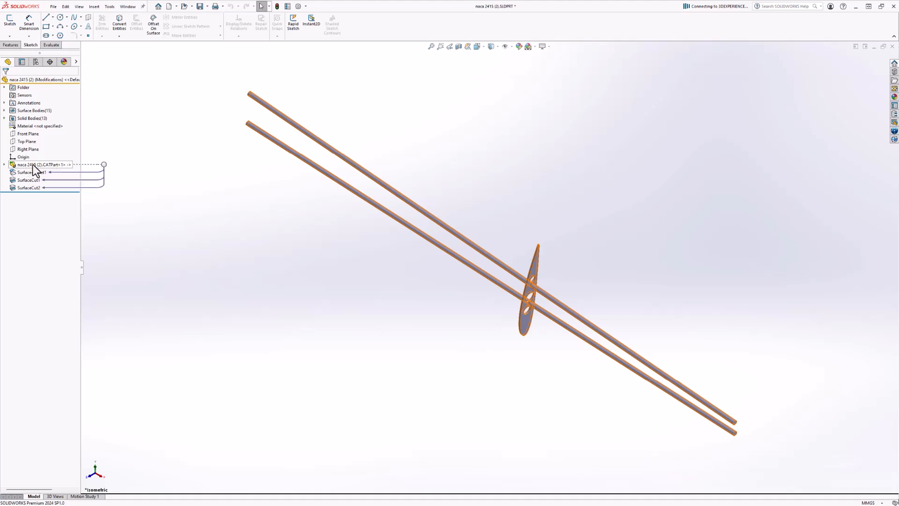
pyautogui.click(40, 164)
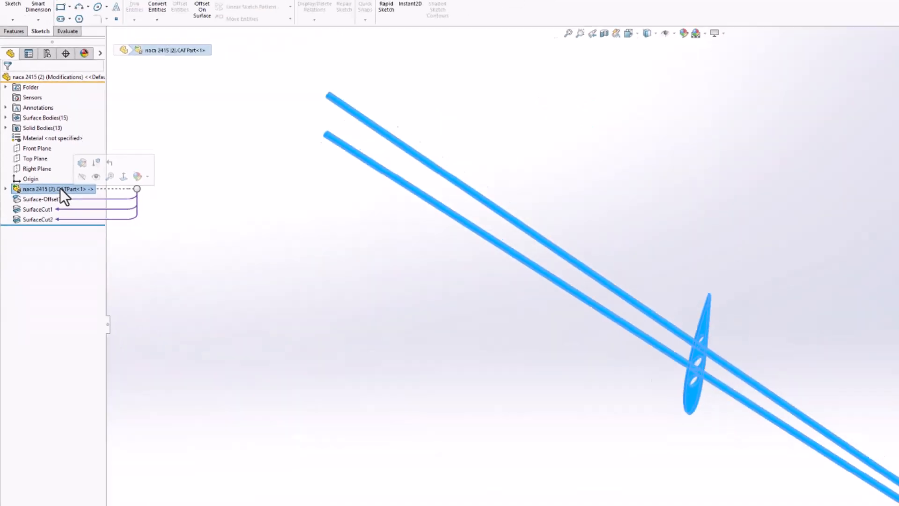
pyautogui.rightClick(49, 189)
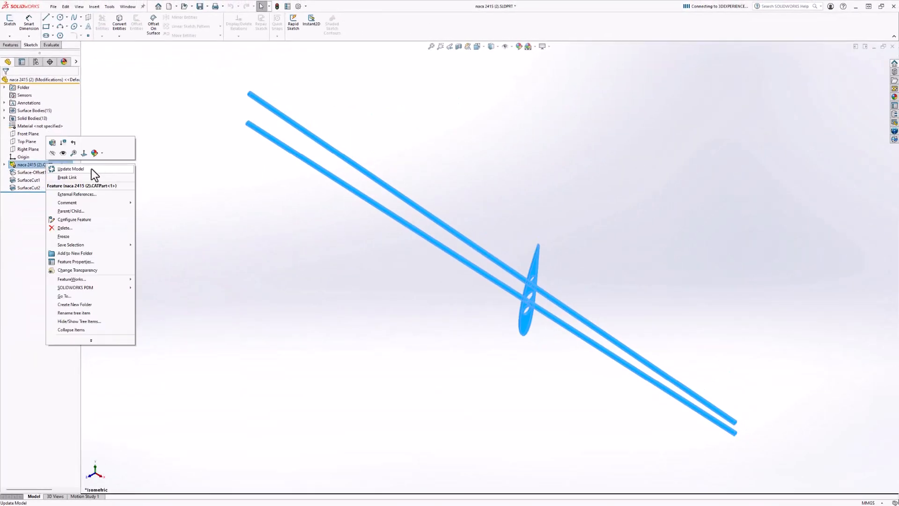
pyautogui.click(71, 169)
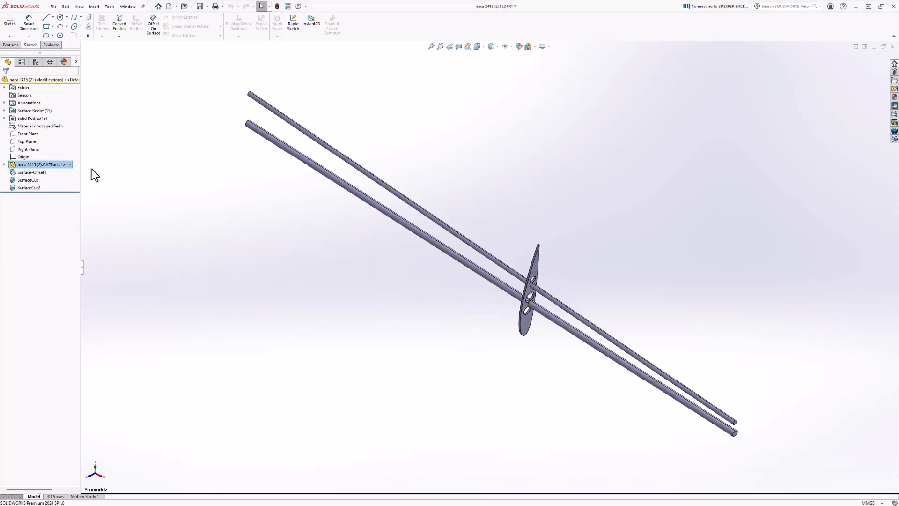
pyautogui.scroll(3)
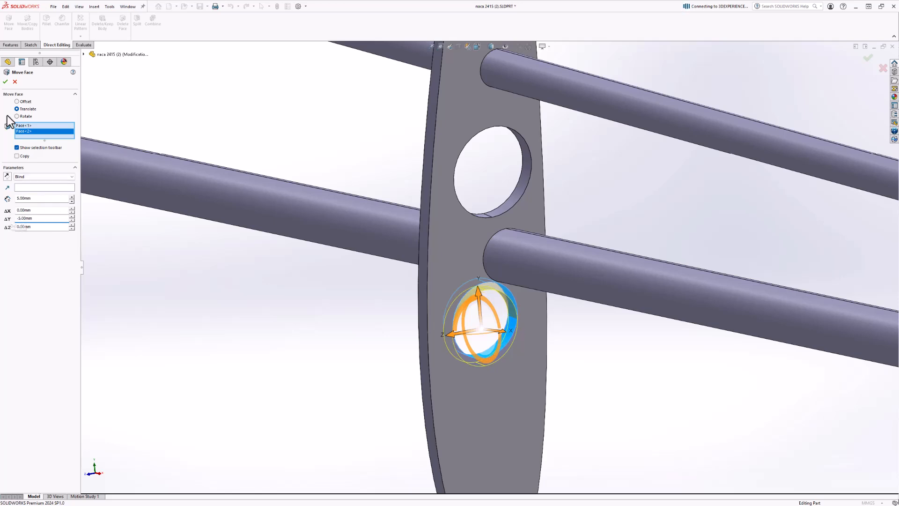
# Step: Confirm the Move Face translation that repositions two of the rib's holes
pyautogui.click(5, 82)
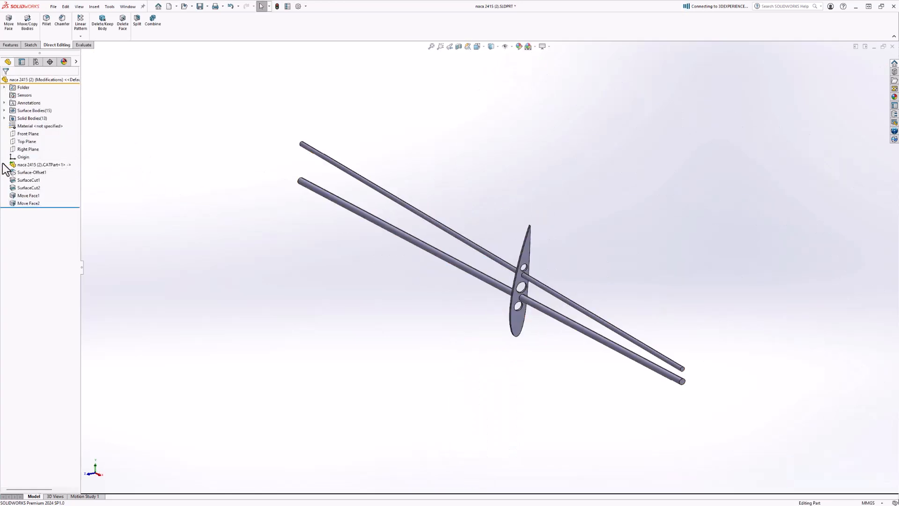
pyautogui.click(5, 164)
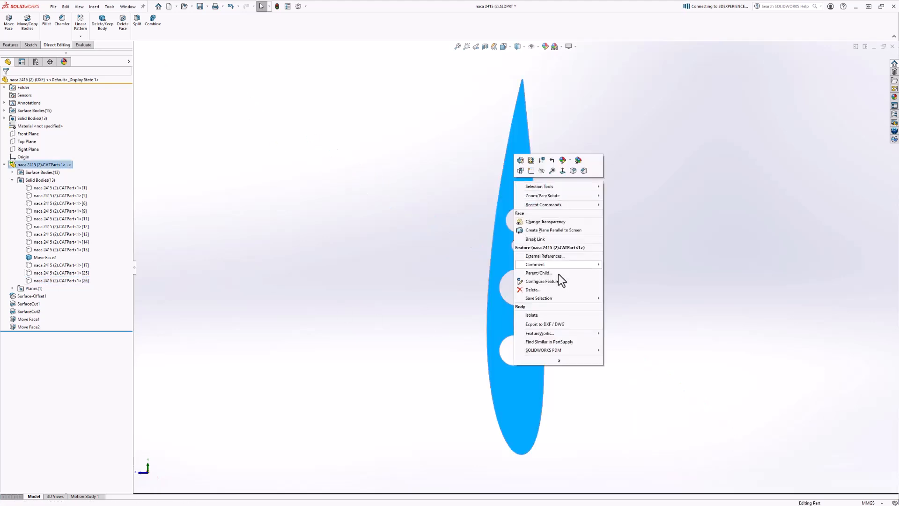
# Step: Export the rib's flat face with all its holes as the Rib DXF file
pyautogui.click(544, 324)
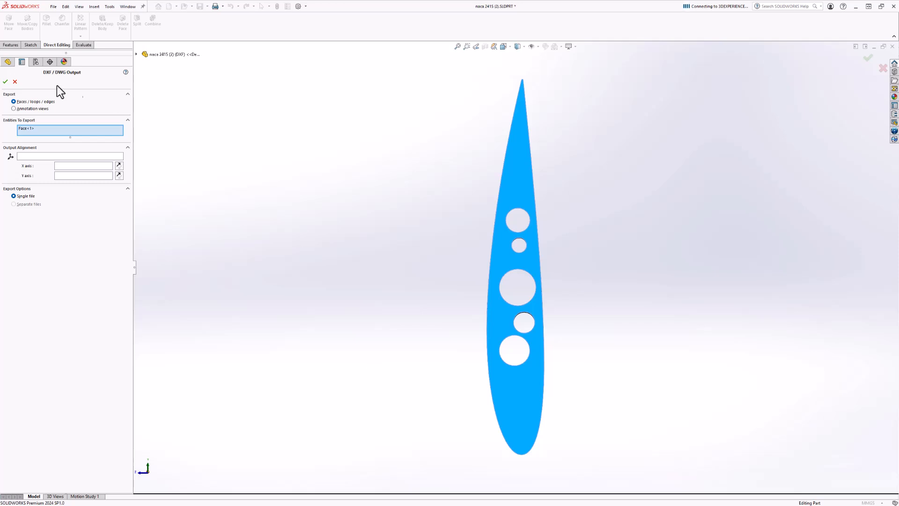
pyautogui.click(5, 82)
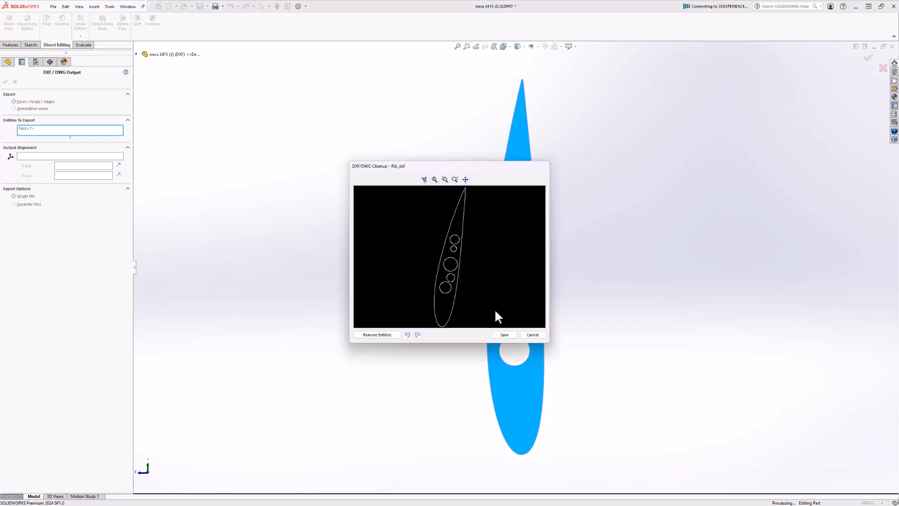
pyautogui.click(531, 334)
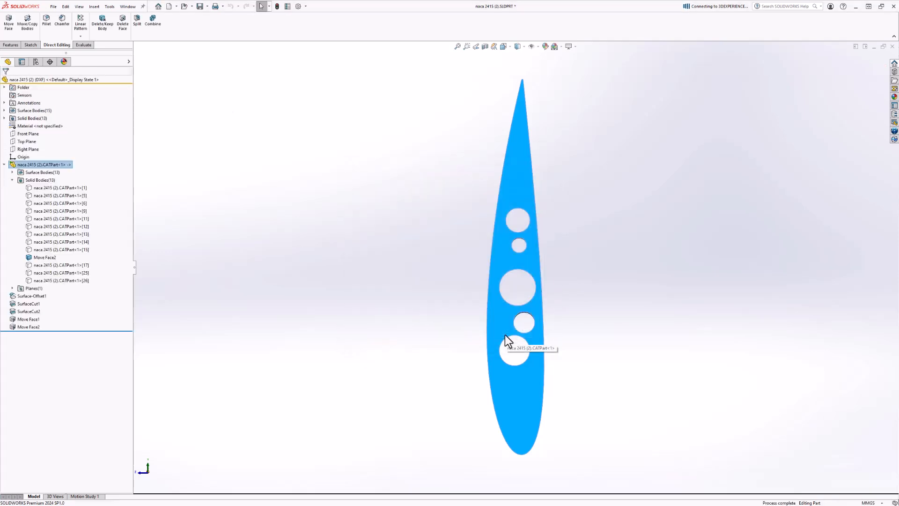